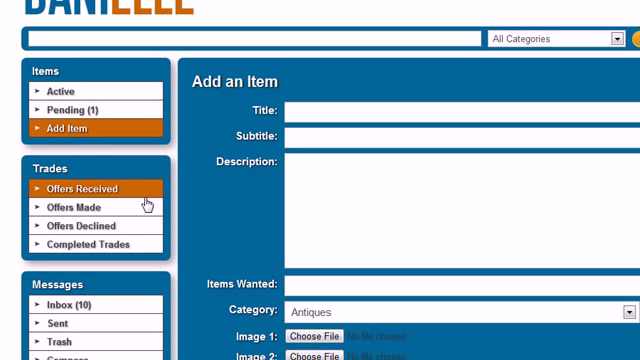
mouse_move(136, 128)
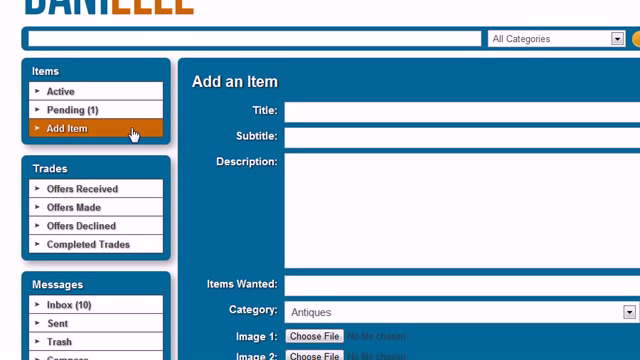
- Visit Offers Received, then Inbox, so the orange highlight follows the active sidebar link
left_click(82, 188)
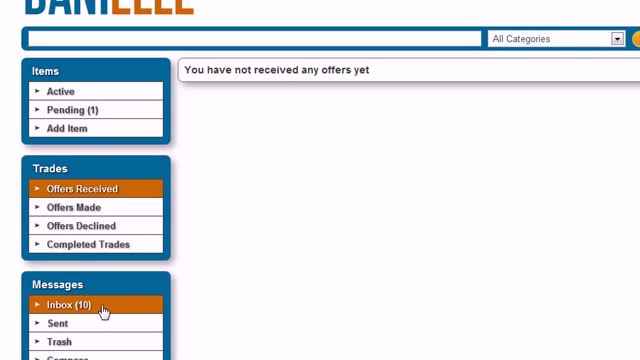
left_click(70, 302)
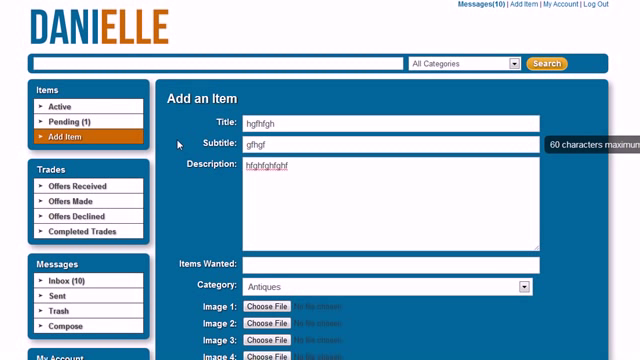
mouse_move(176, 144)
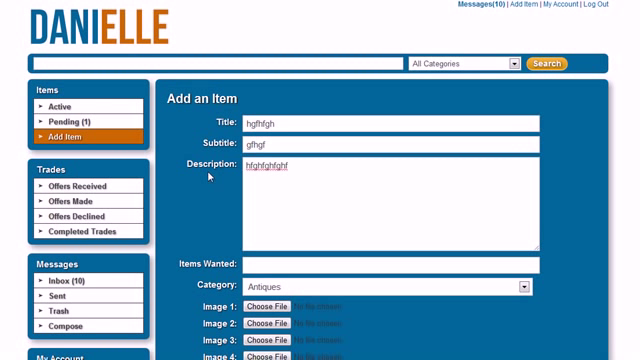
mouse_move(64, 108)
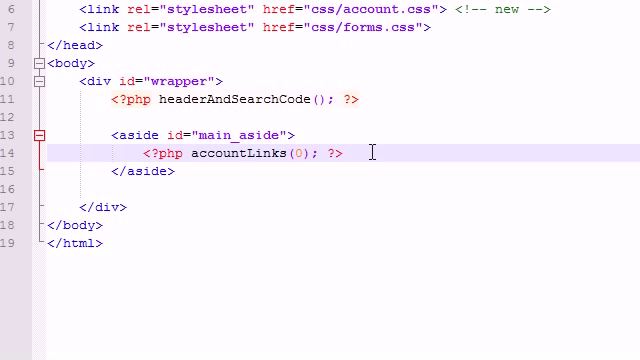
mouse_move(360, 166)
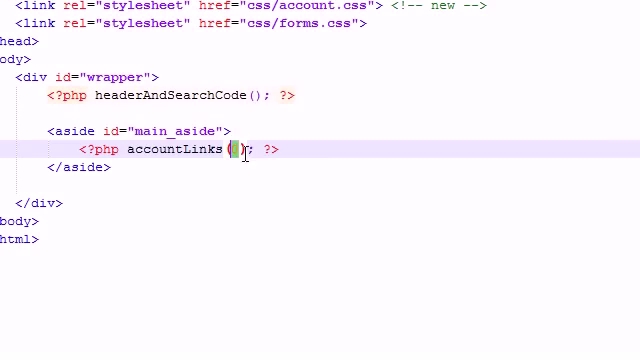
- Pass 0 as the argument to the accountLinks() call in the page's main aside
type("0")
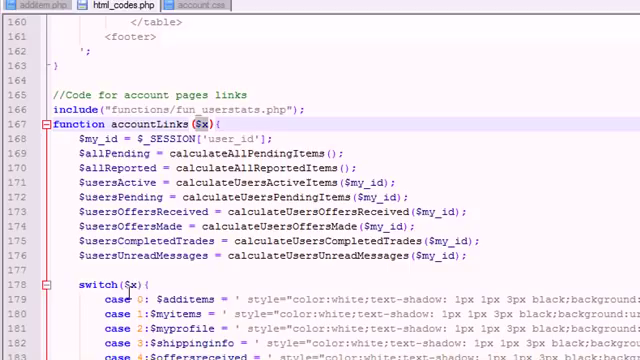
- Scroll html_codes.php down to the accountLinks switch($x) block styling each sidebar link
scroll("down", 3)
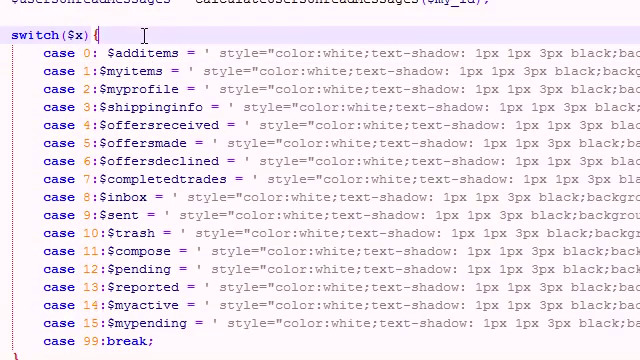
scroll("down", 3)
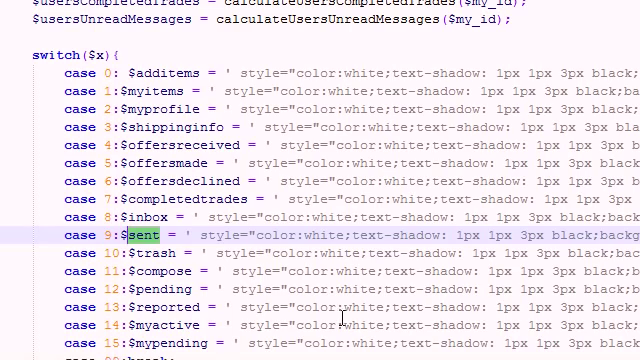
scroll("down", 3)
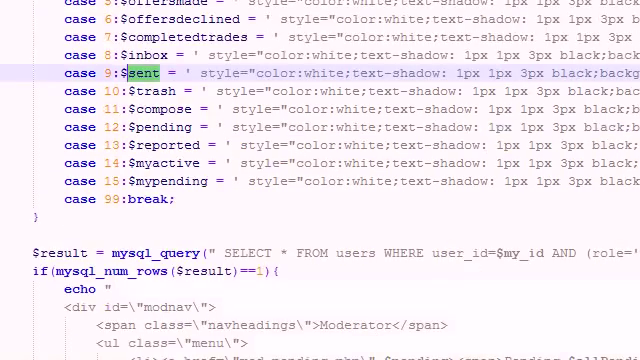
scroll("down", 3)
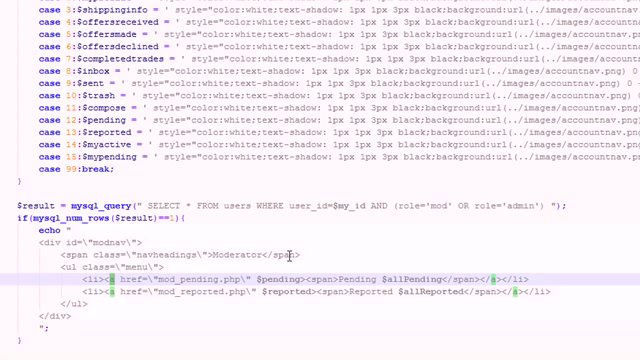
double_click(276, 288)
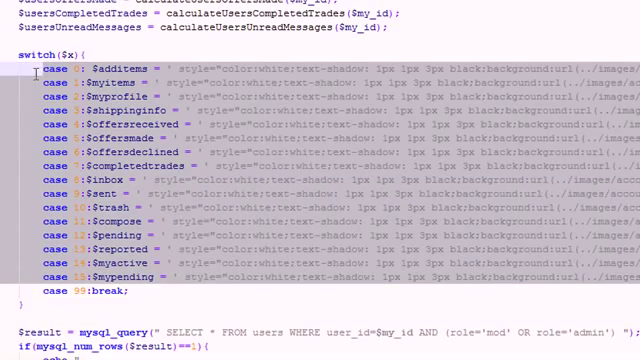
mouse_move(238, 210)
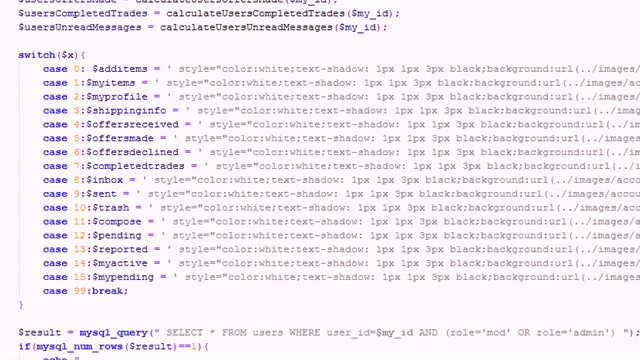
scroll("down", 3)
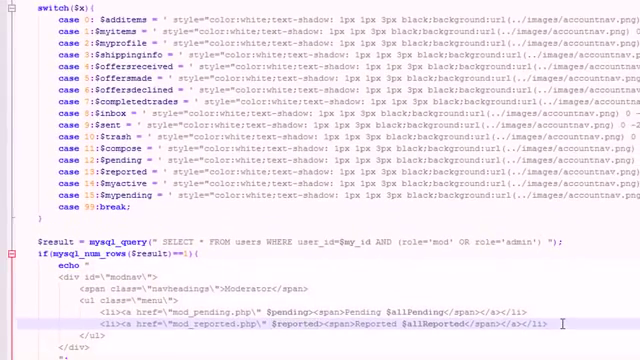